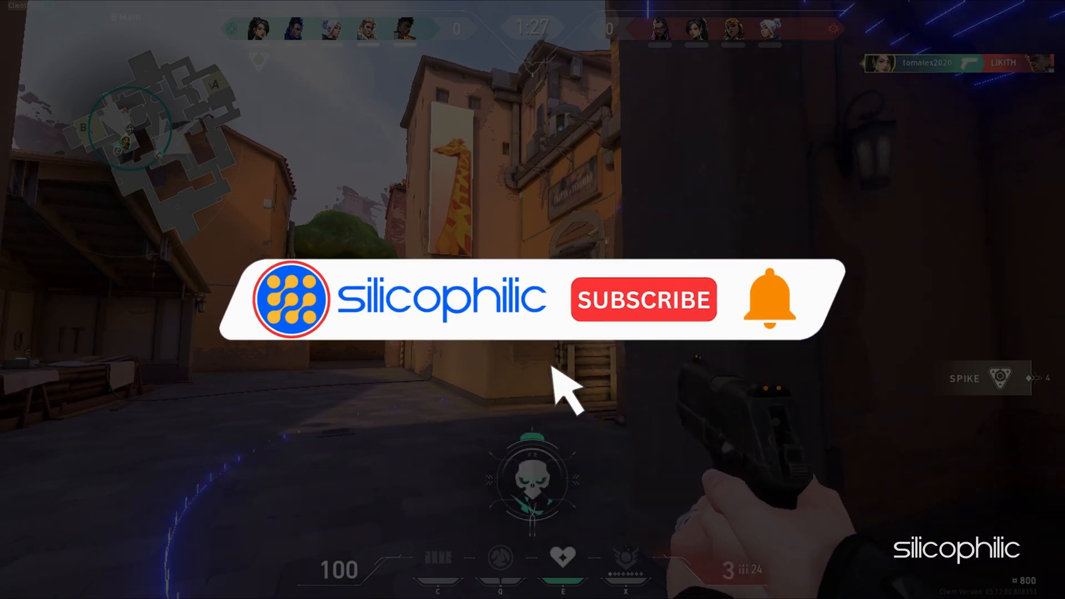
pyautogui.click(644, 300)
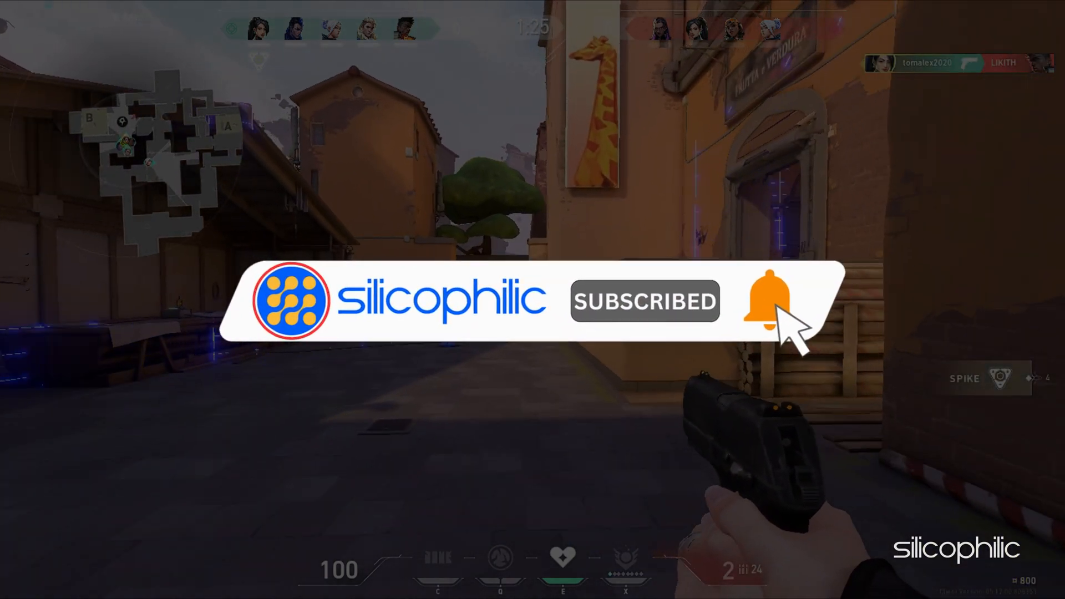